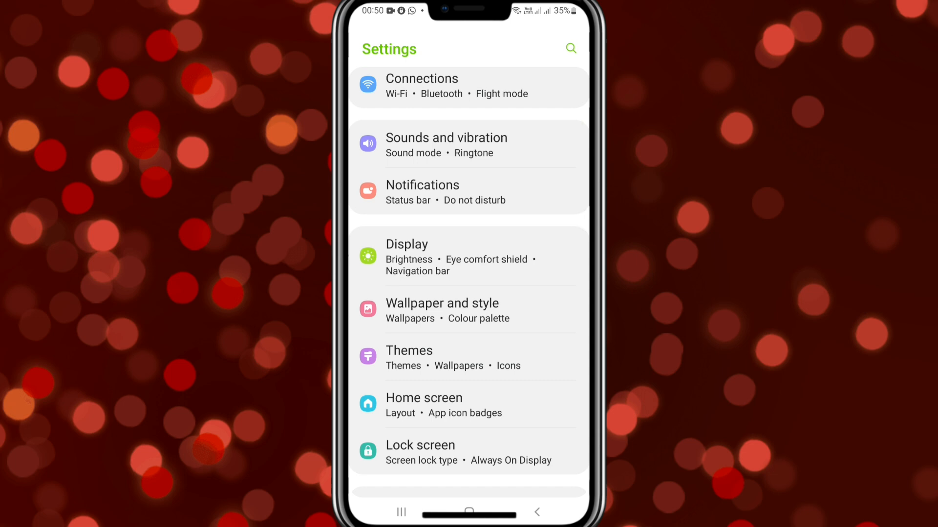
- Open Display and scroll down to select Font size and style
click(469, 256)
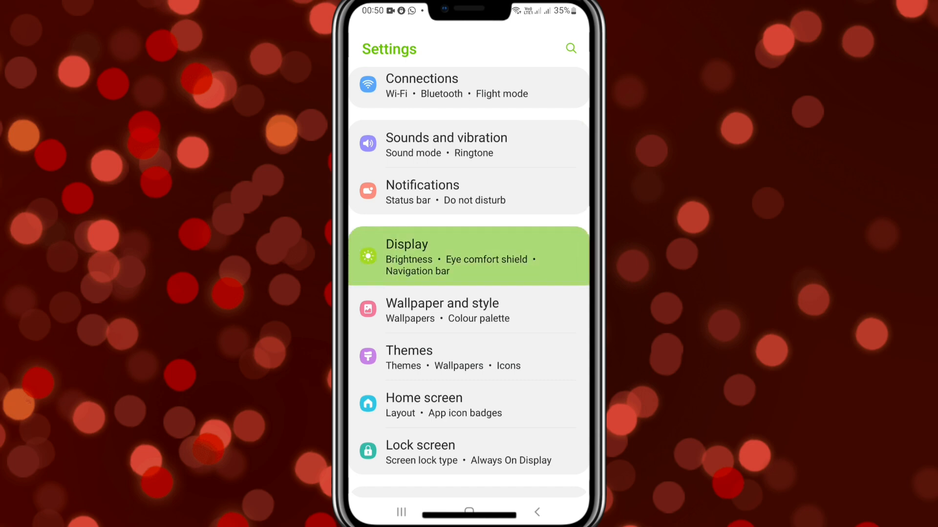
click(466, 256)
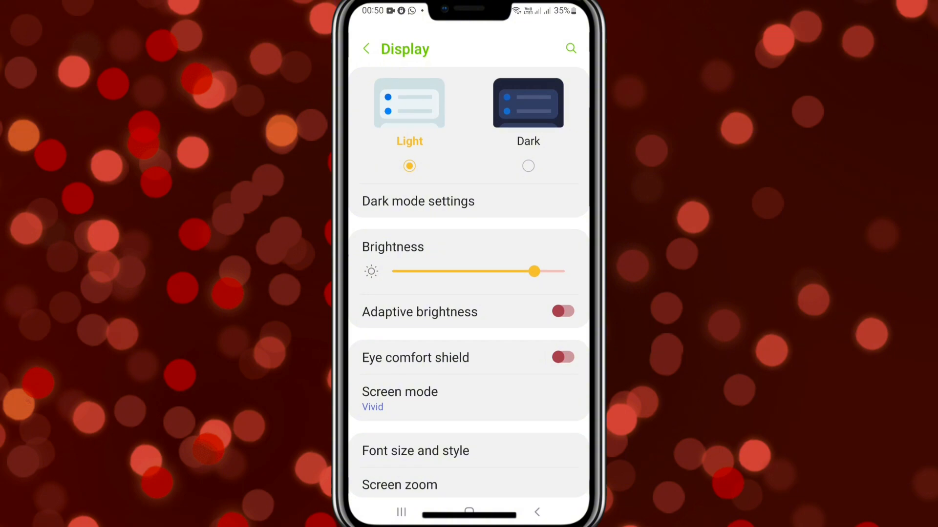
scroll(down, 3)
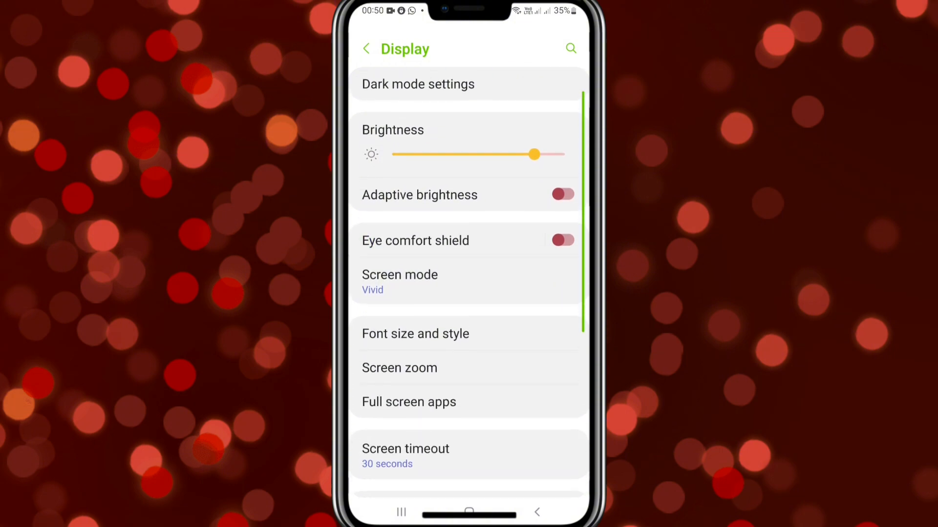
scroll(down, 3)
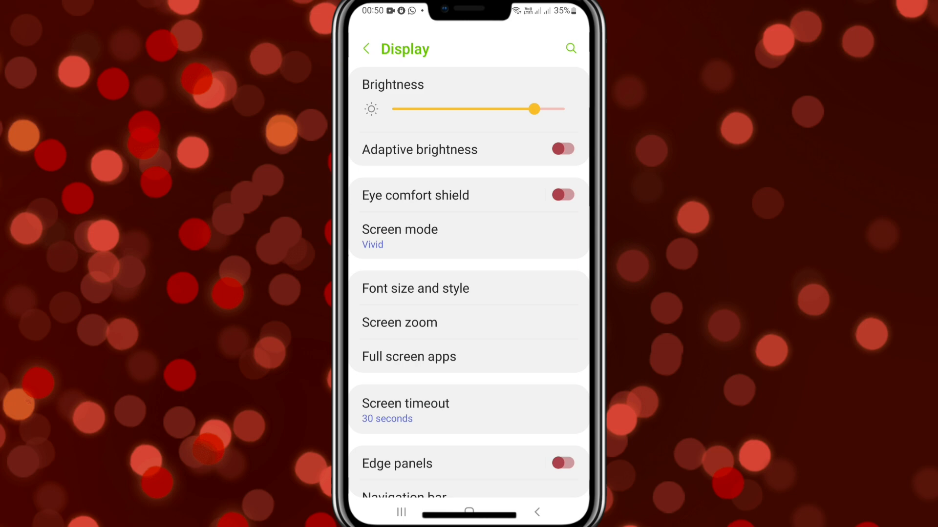
click(415, 289)
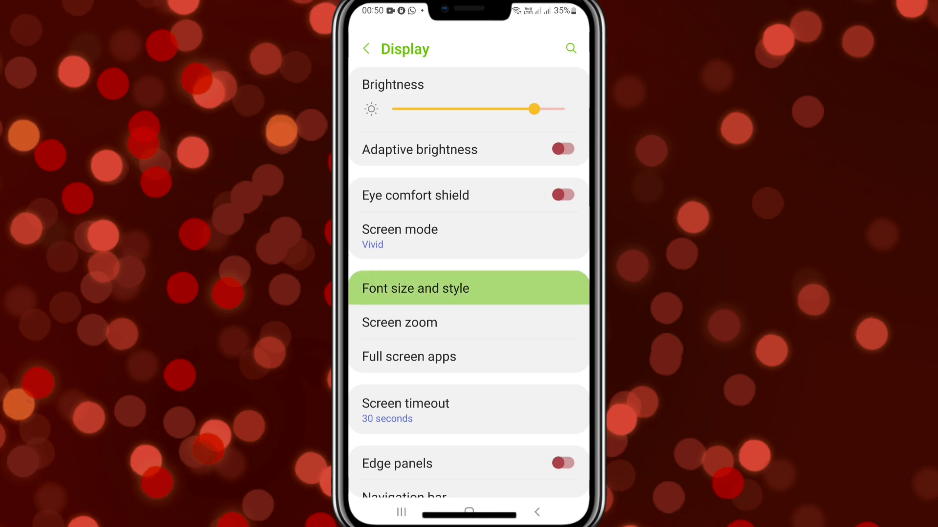
- Enter Font size and style and switch the Bold font toggle on
click(415, 288)
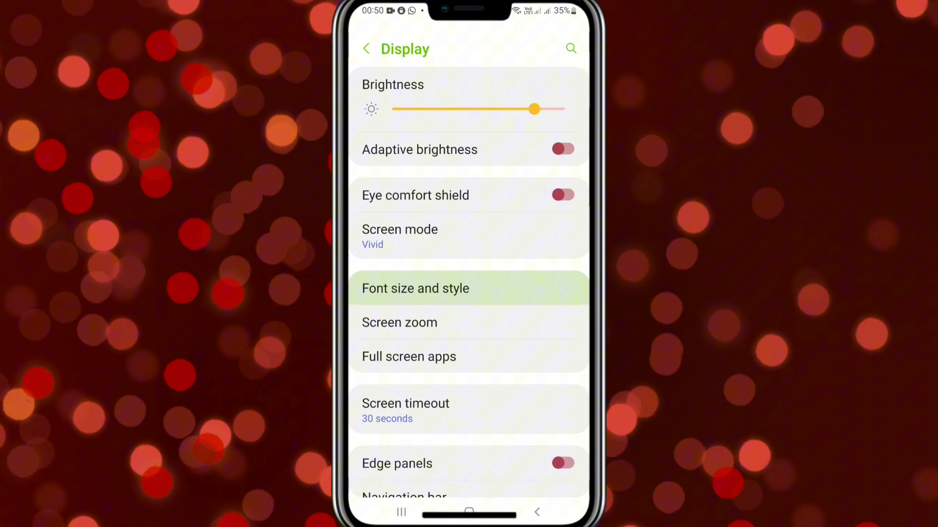
click(415, 287)
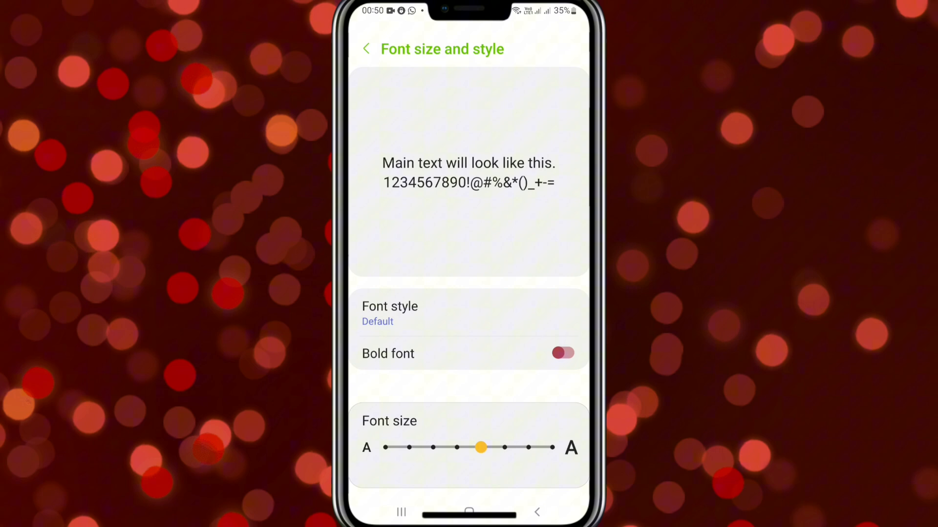
click(560, 353)
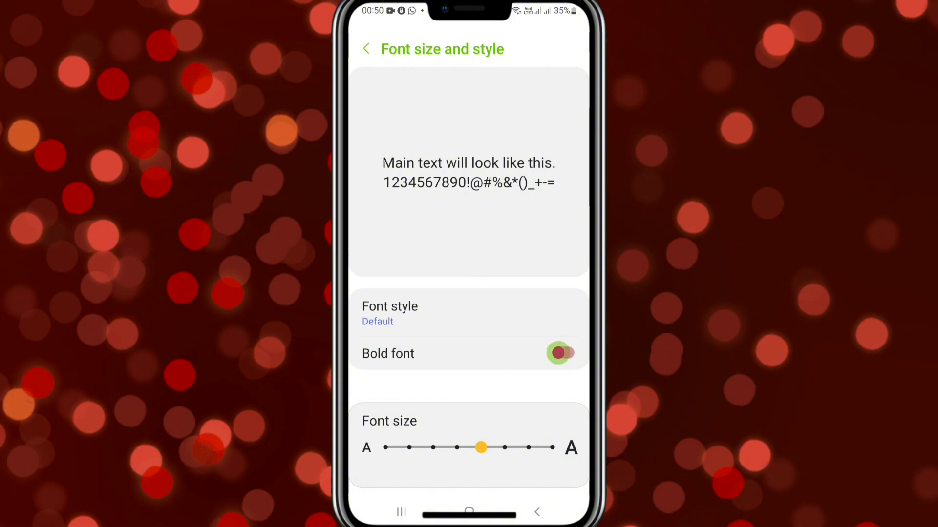
click(562, 353)
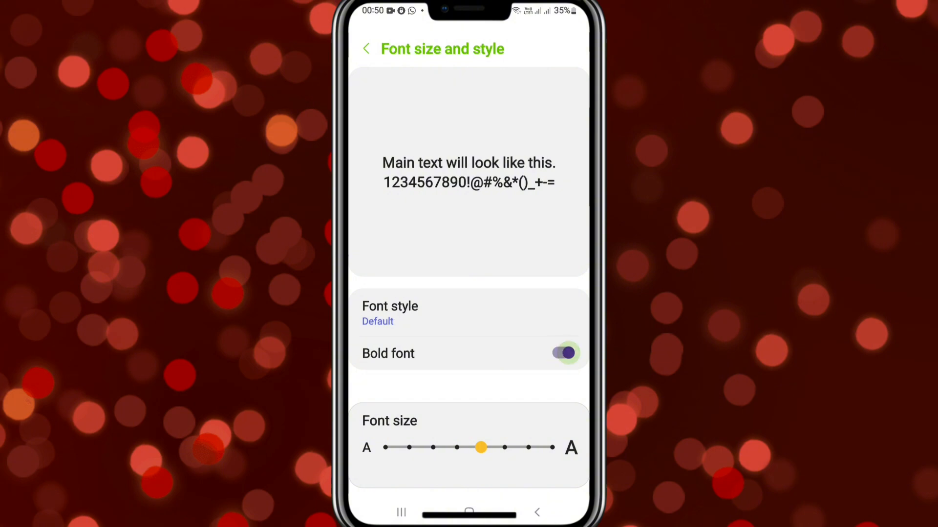
click(562, 353)
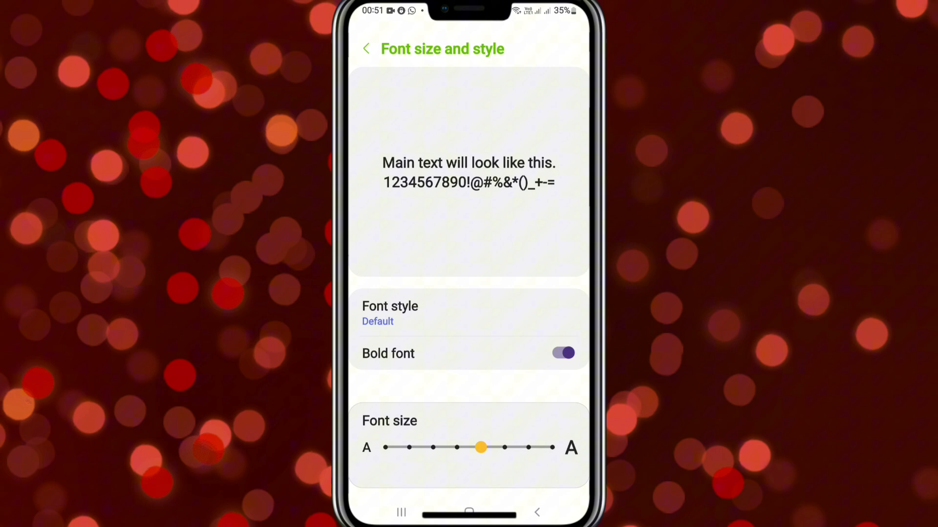
- Go back through the Display page to the main Settings list
click(365, 48)
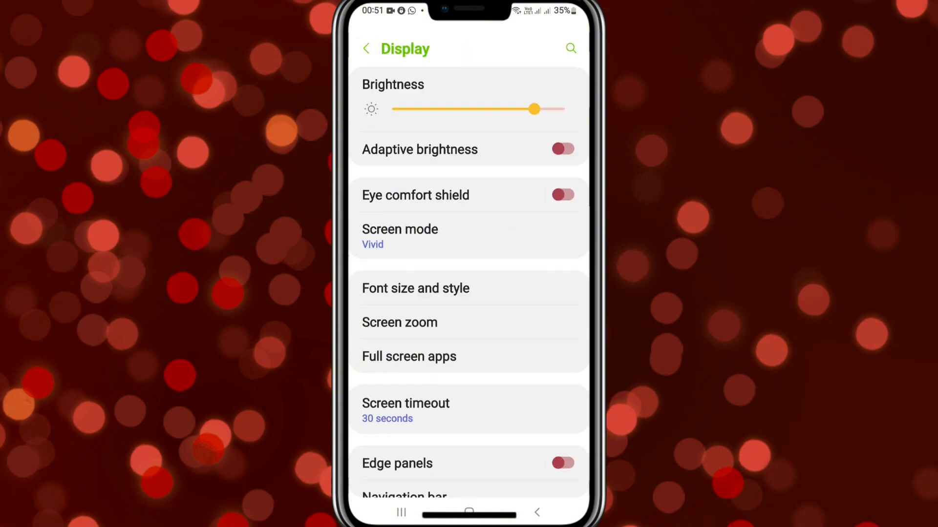
scroll(down, 3)
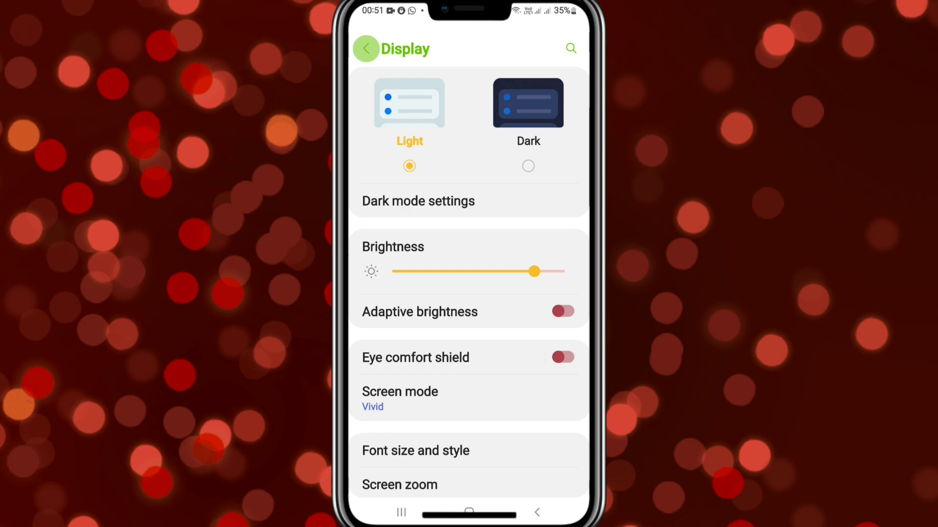
click(366, 49)
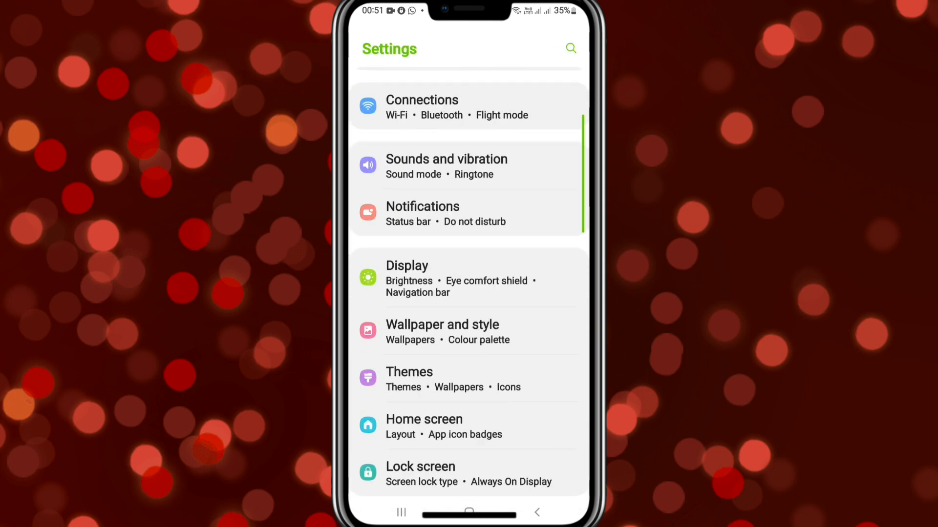
scroll(down, 3)
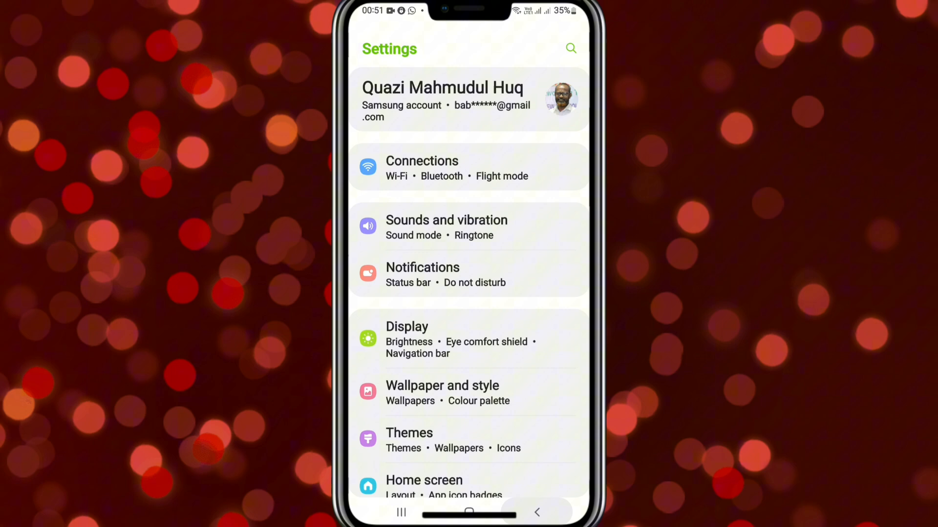